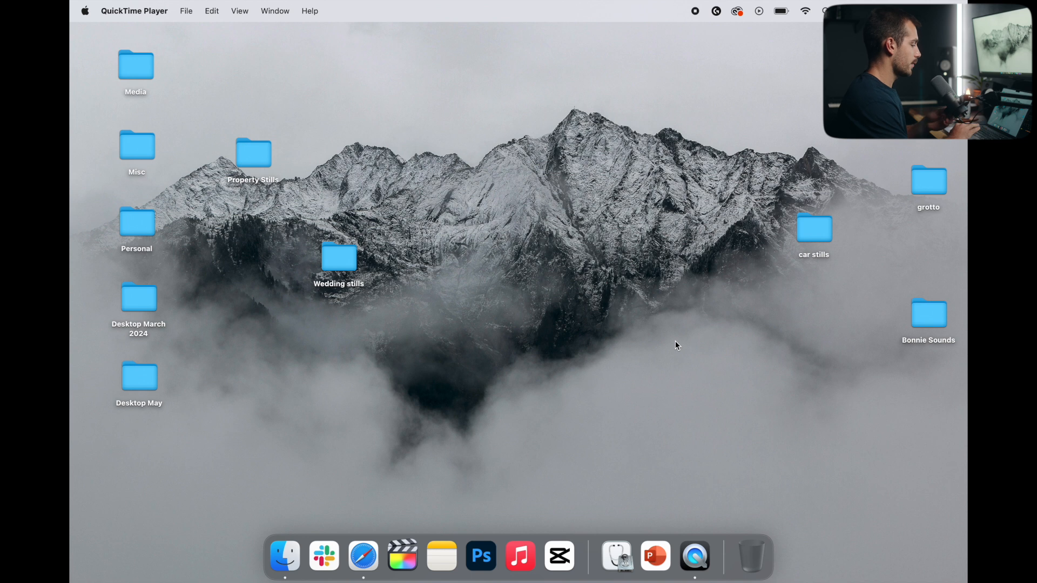
mouse_move(285, 556)
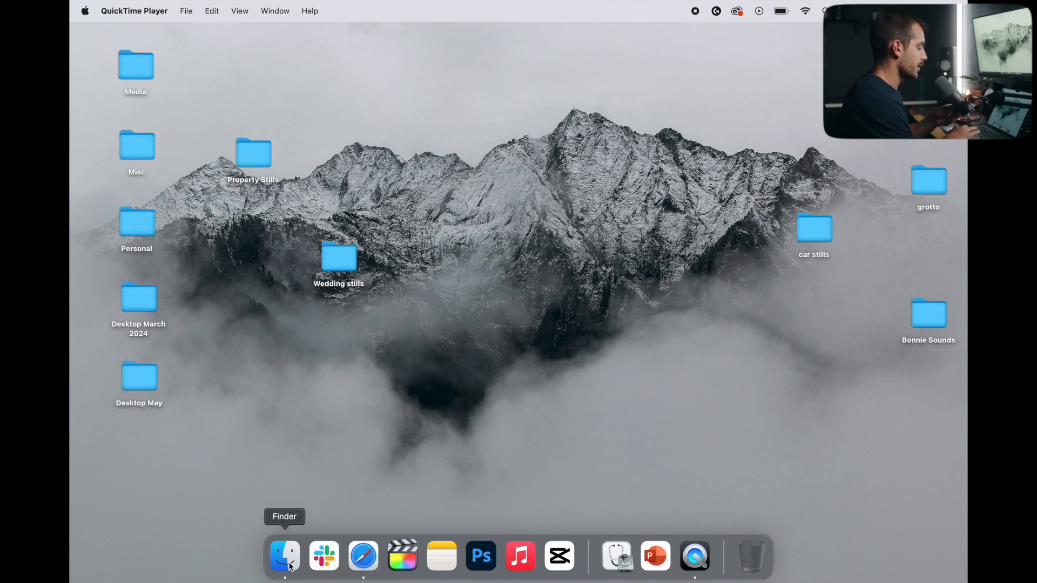
- Bring up a Finder window on the Applications folder from the Dock
click(283, 555)
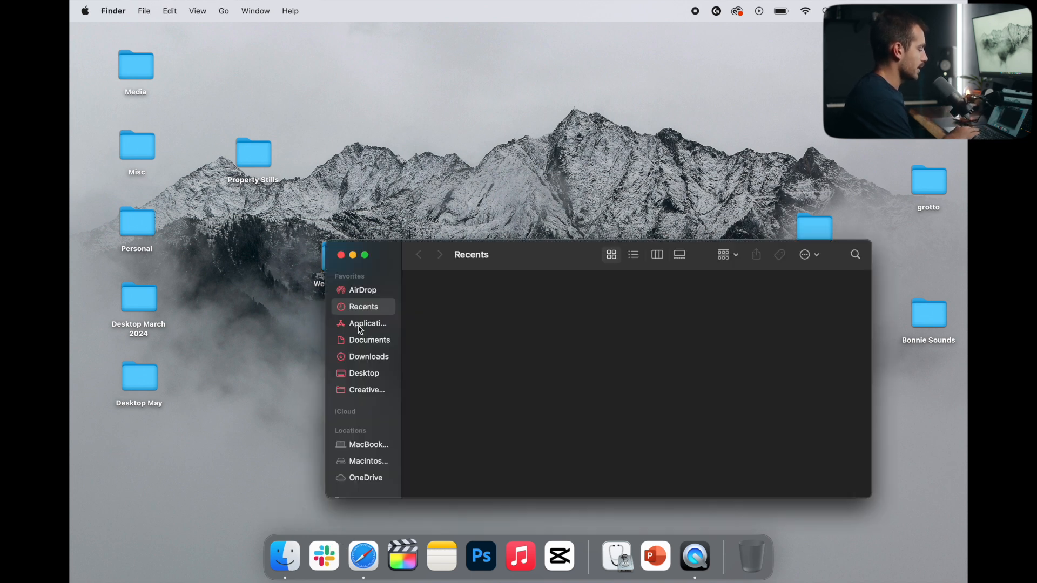
click(364, 324)
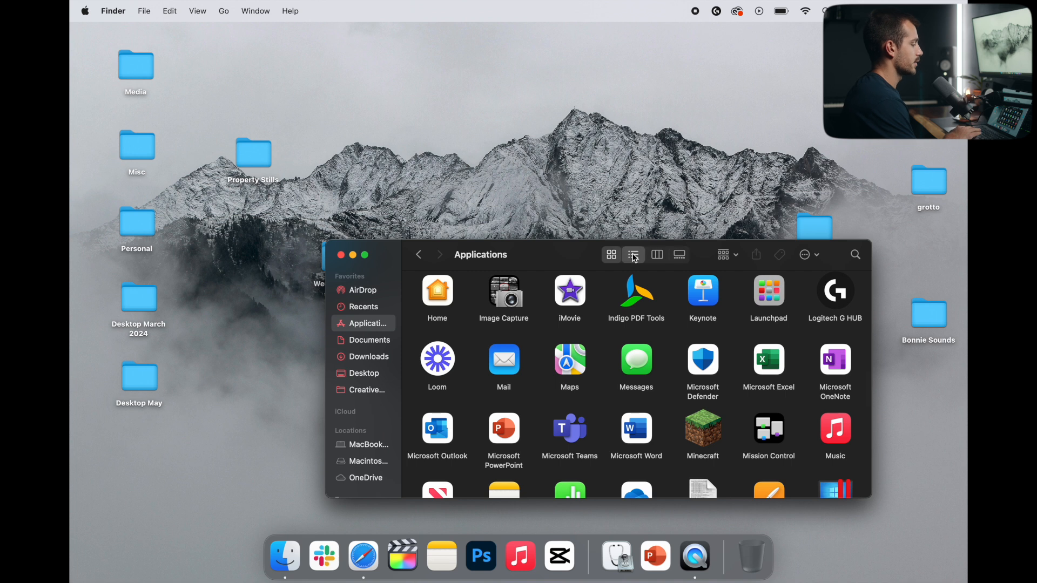
- In List view, select Microsoft Word through Excel (six Office apps) and move them to the Trash
click(633, 255)
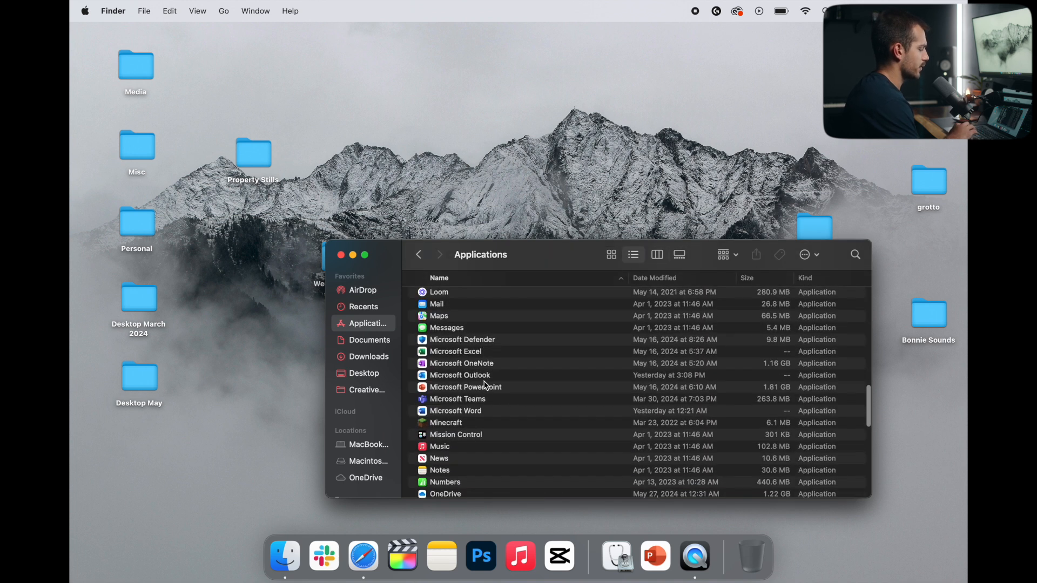
scroll(down, 3)
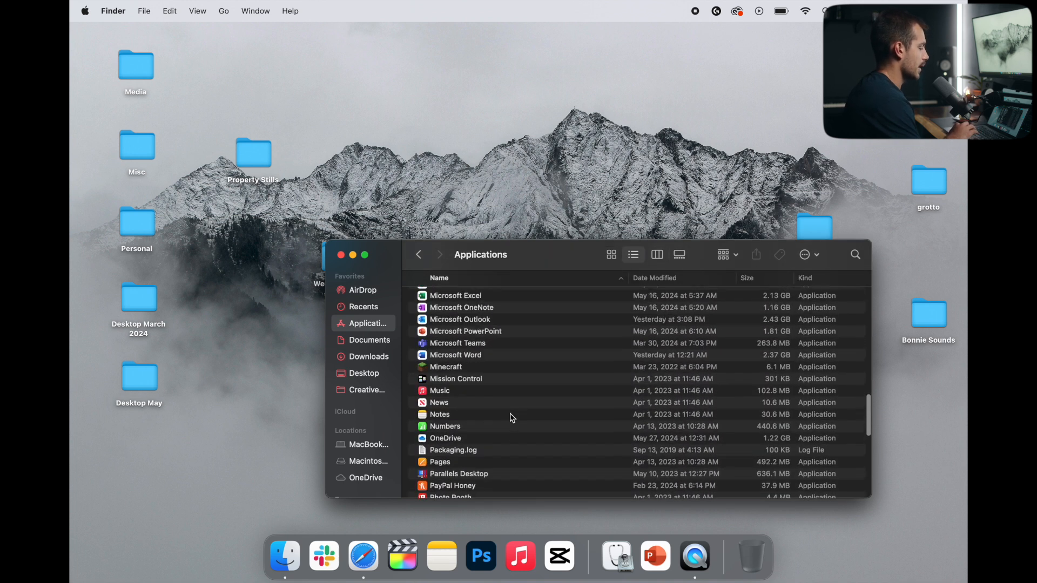
click(462, 345)
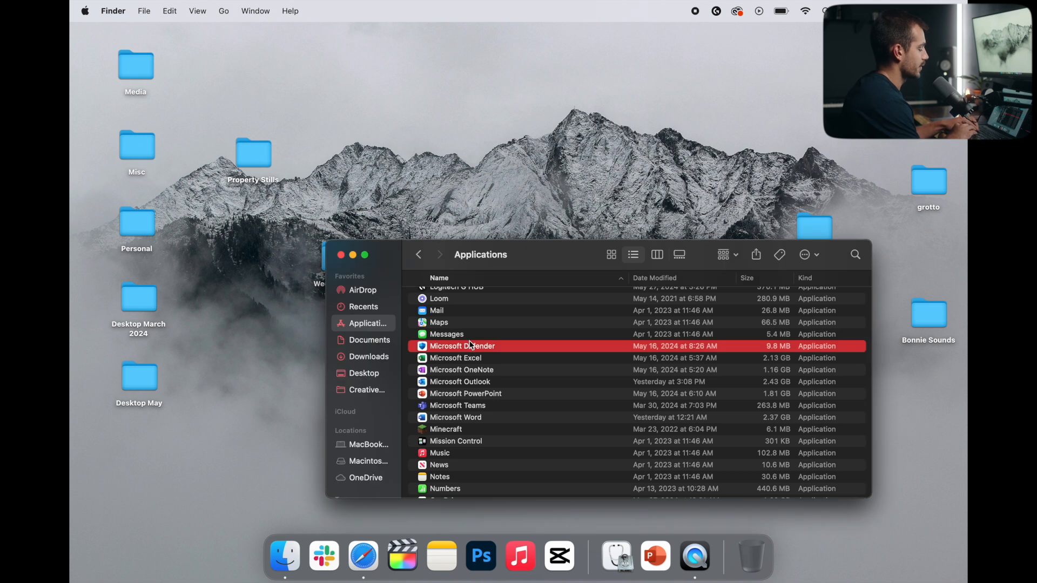
click(454, 418)
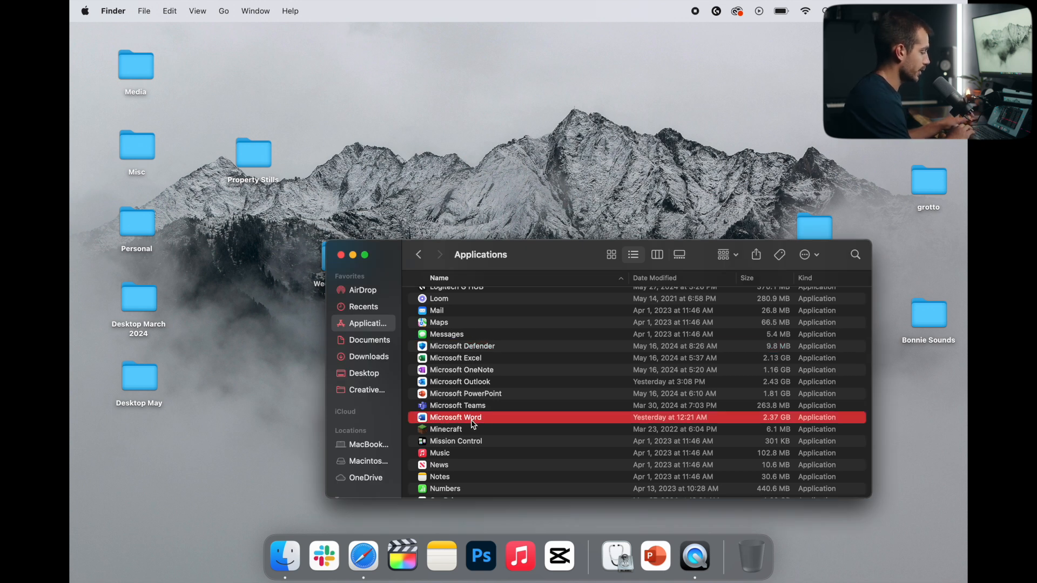
mouse_move(482, 368)
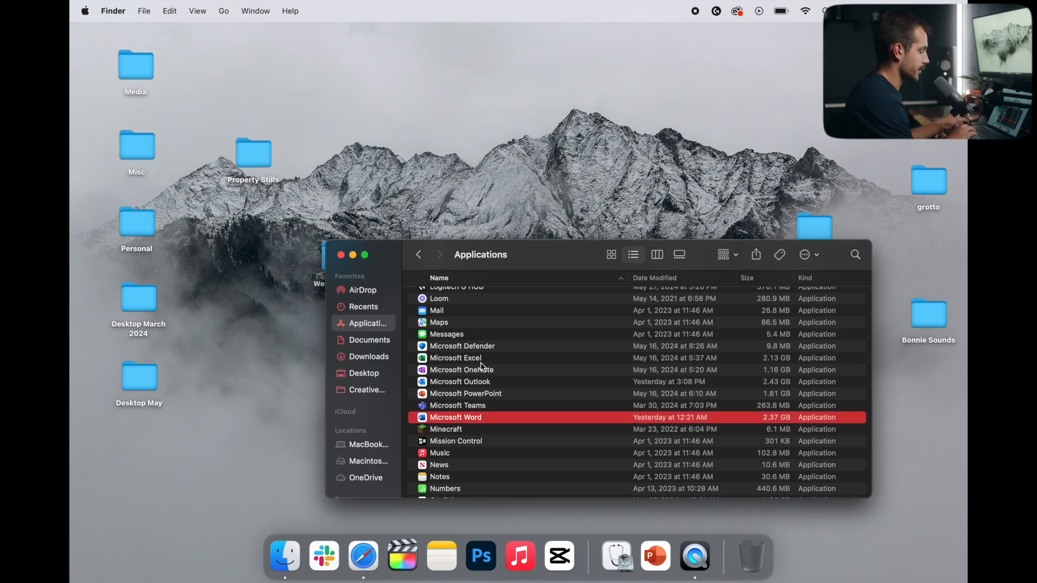
click(455, 357)
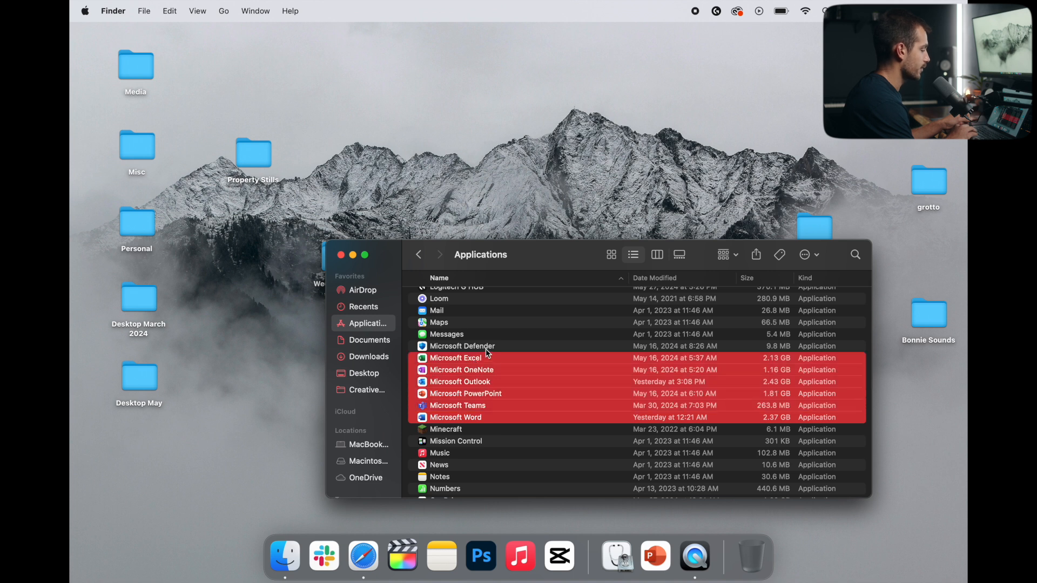
click(461, 346)
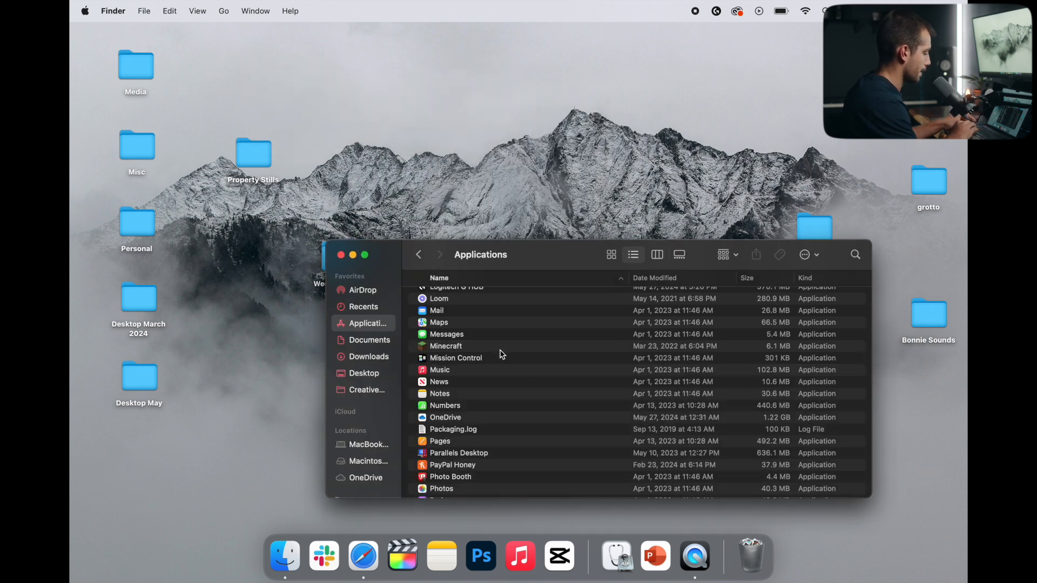
scroll(up, 3)
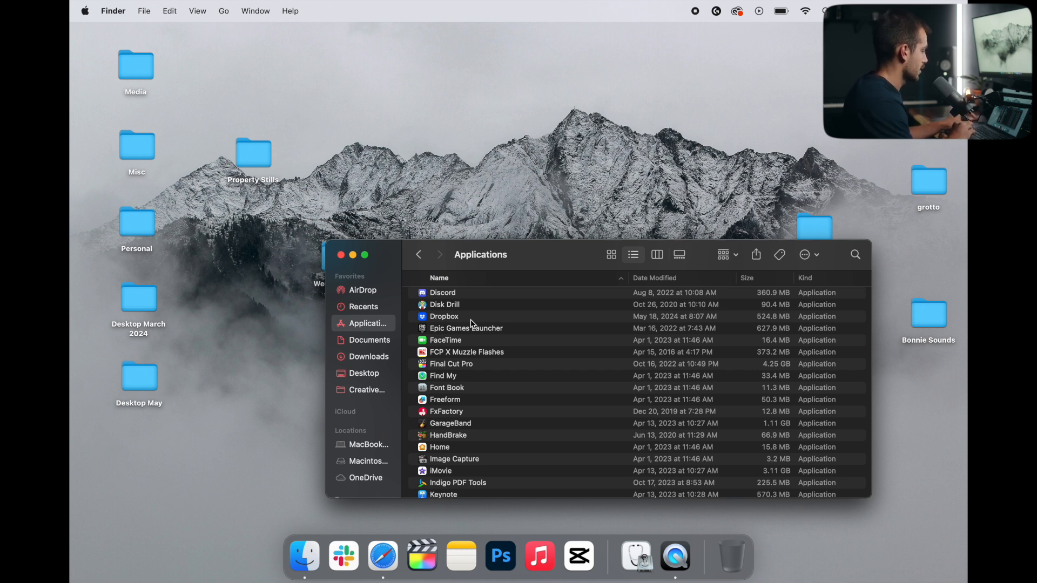
- Navigate via the Go menu into the hidden user Library folder and browse its preferences
click(224, 10)
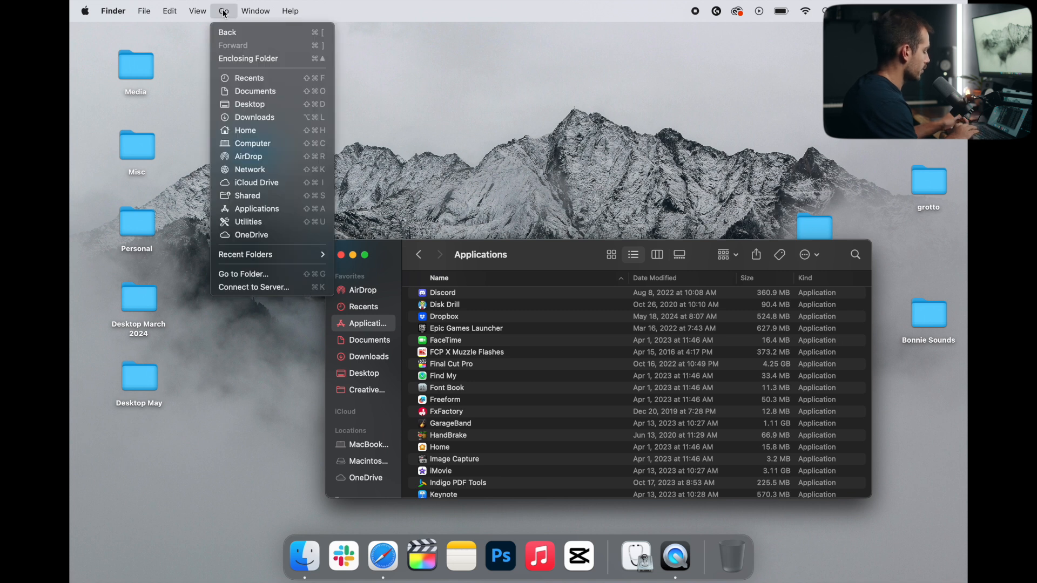
mouse_move(245, 130)
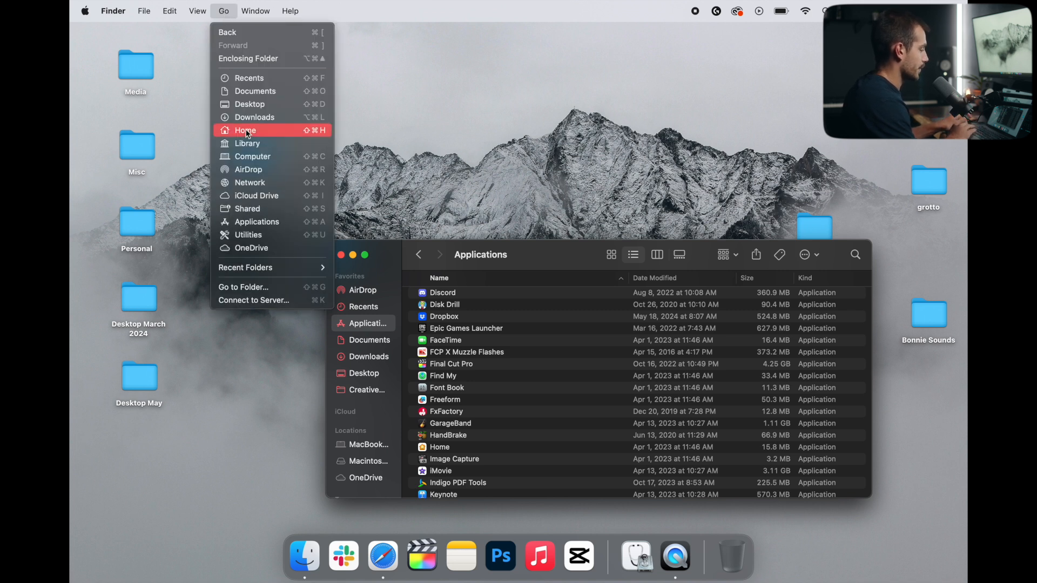
click(247, 144)
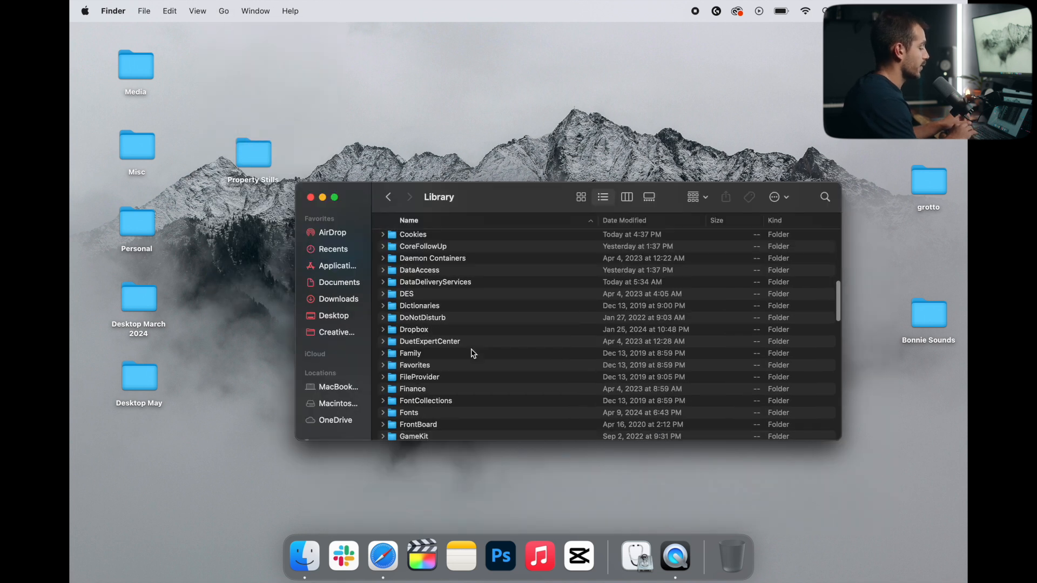
scroll(down, 3)
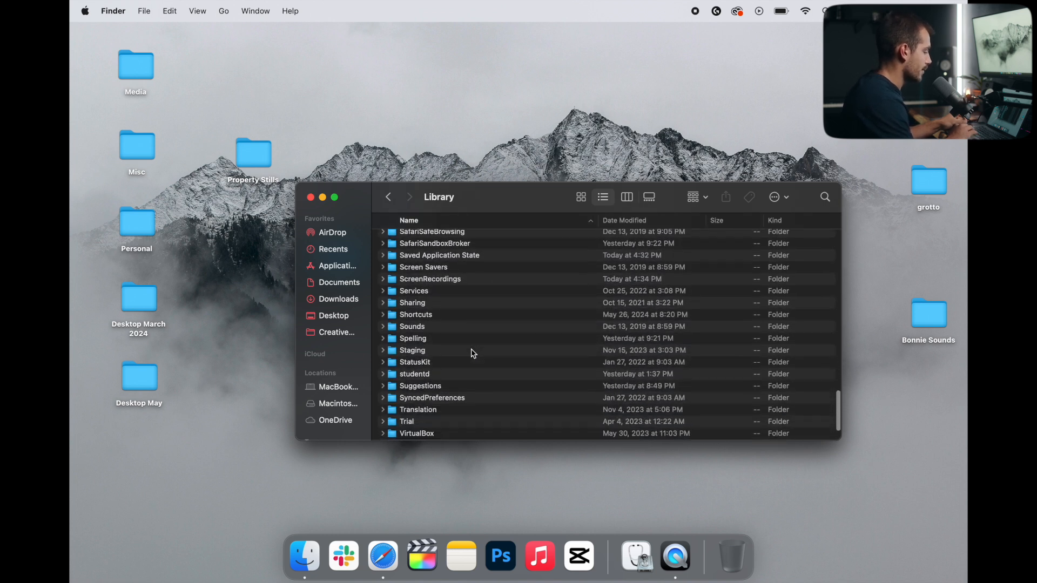
scroll(up, 3)
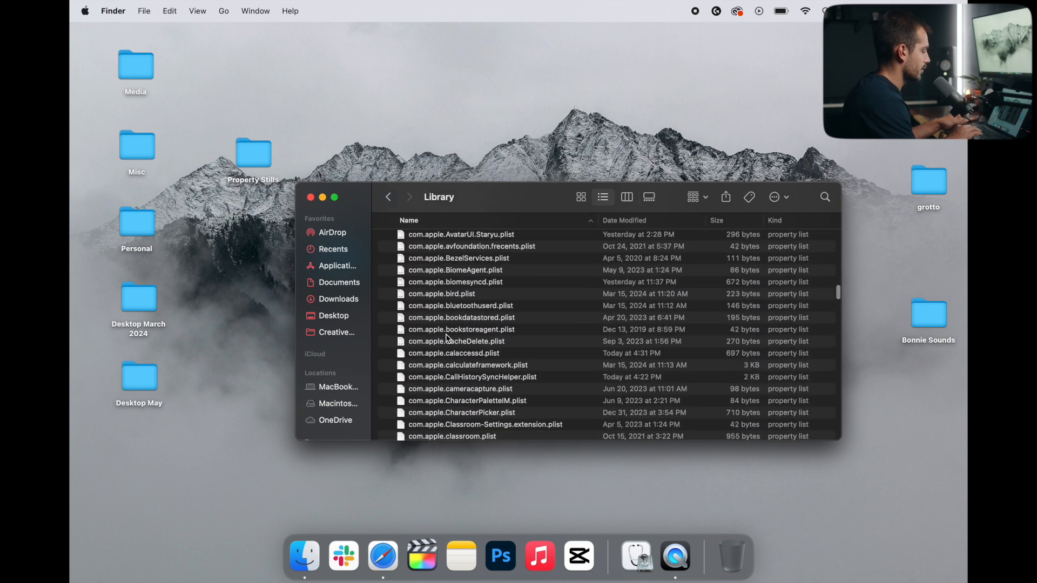
- Locate and inspect the leftover com.microsoft.shared.plist and com.microsoft.autoupdate.fba.plist files
scroll(down, 3)
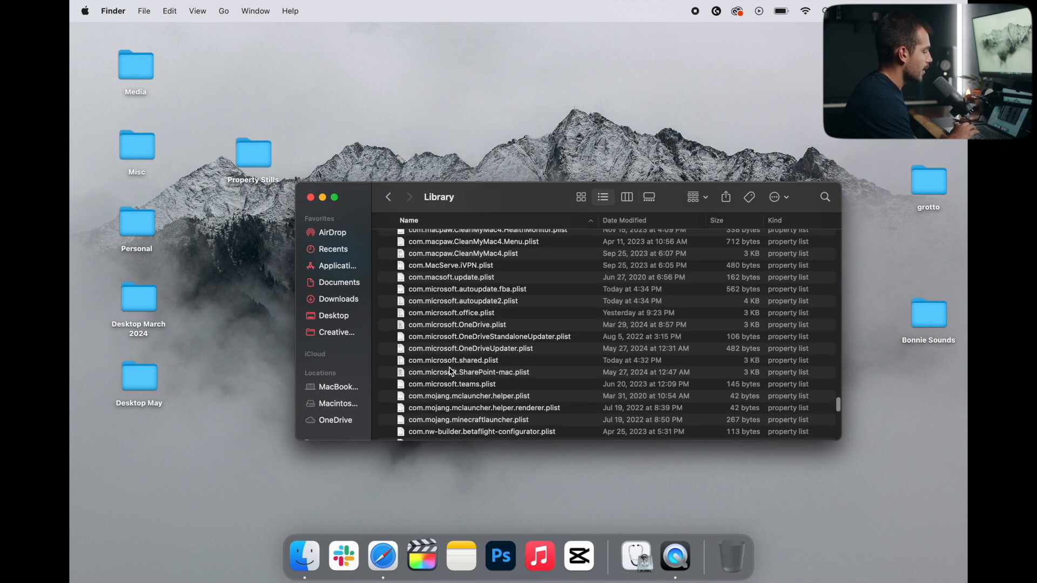
click(452, 360)
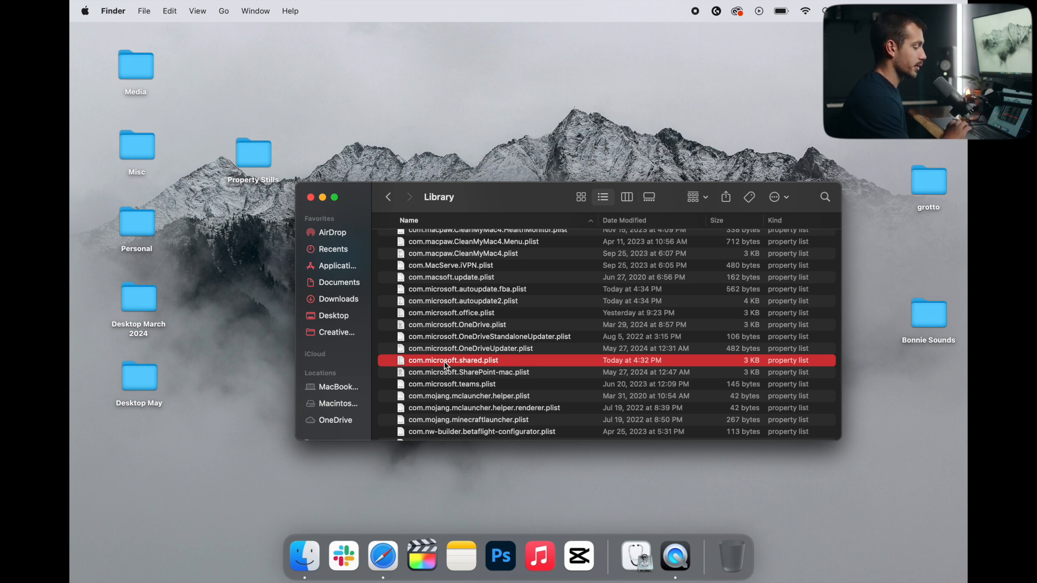
mouse_move(428, 348)
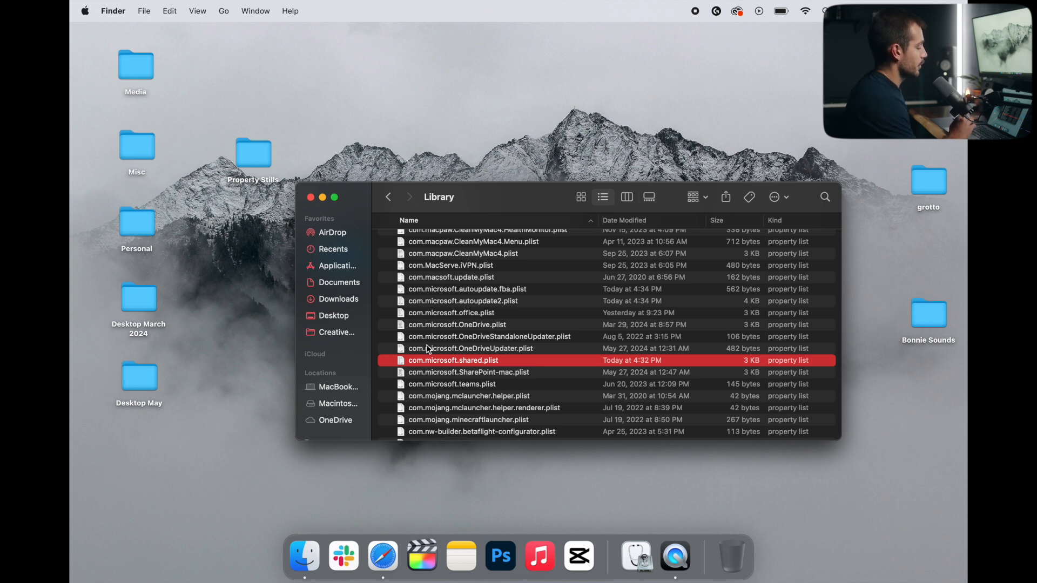
click(466, 289)
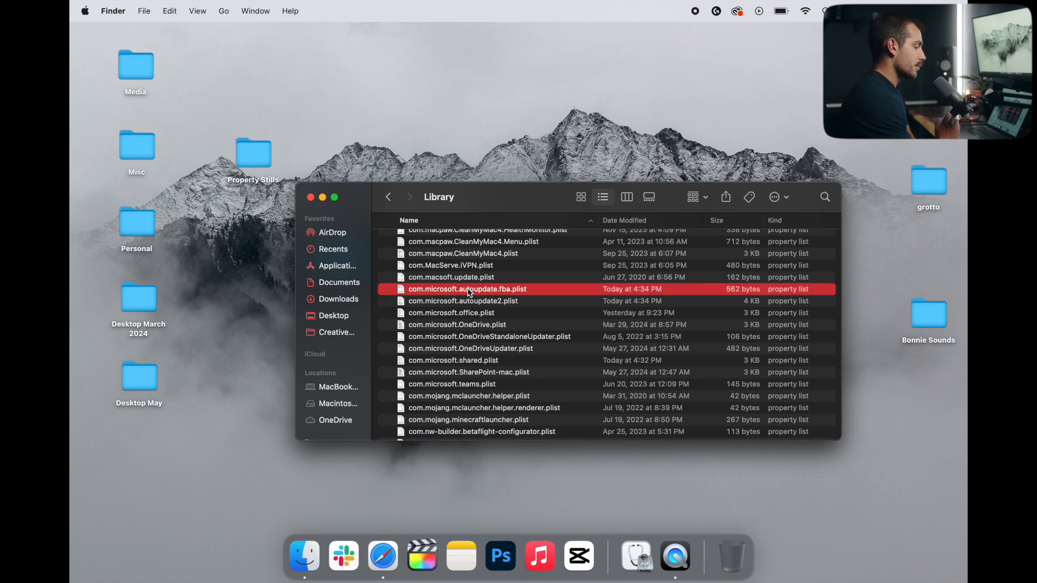
click(310, 197)
text(disk)
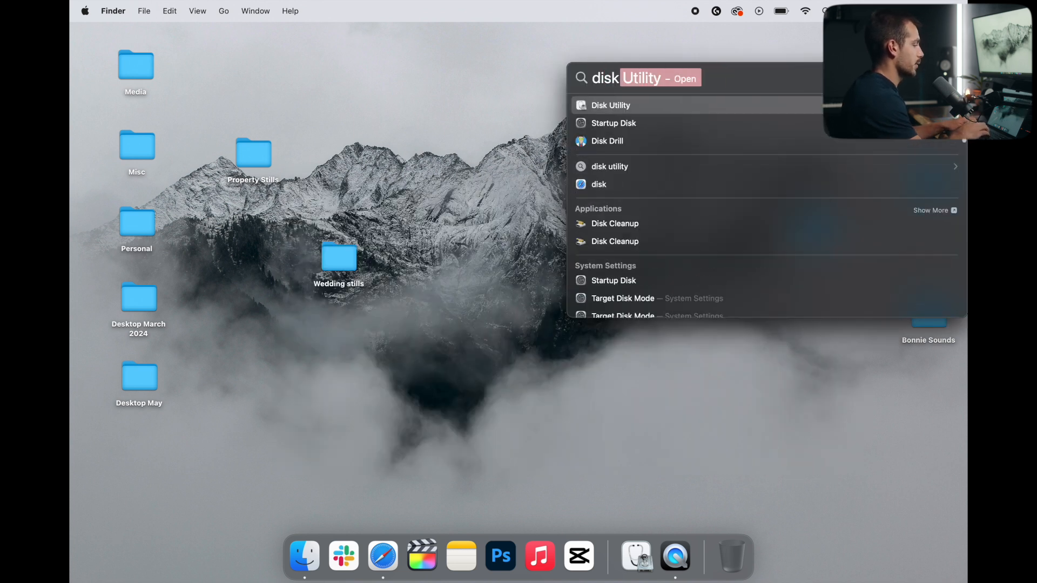
- Launch Disk Utility from Spotlight and start First Aid on Macintosh HD
click(609, 105)
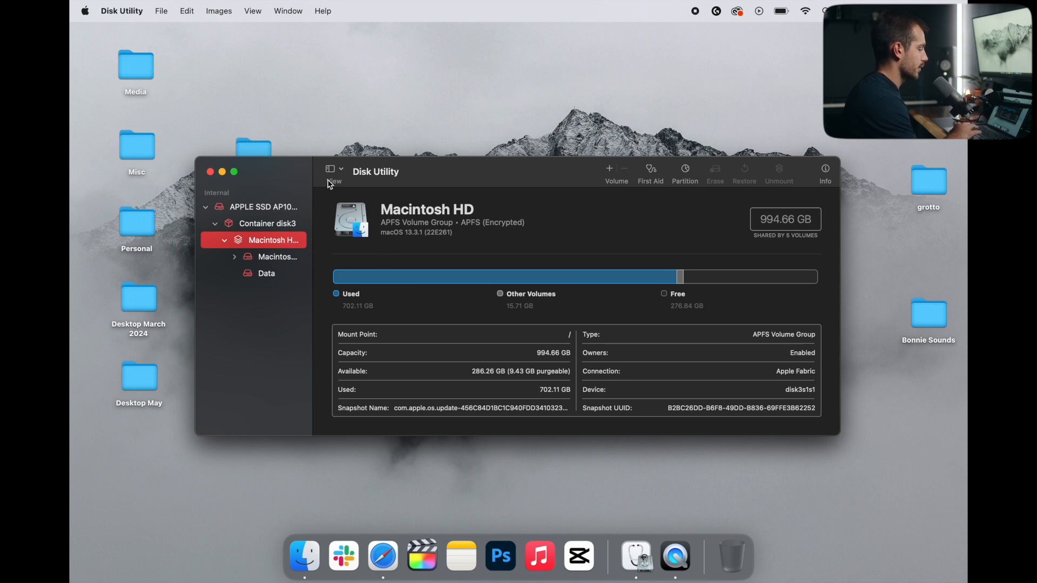
mouse_move(406, 288)
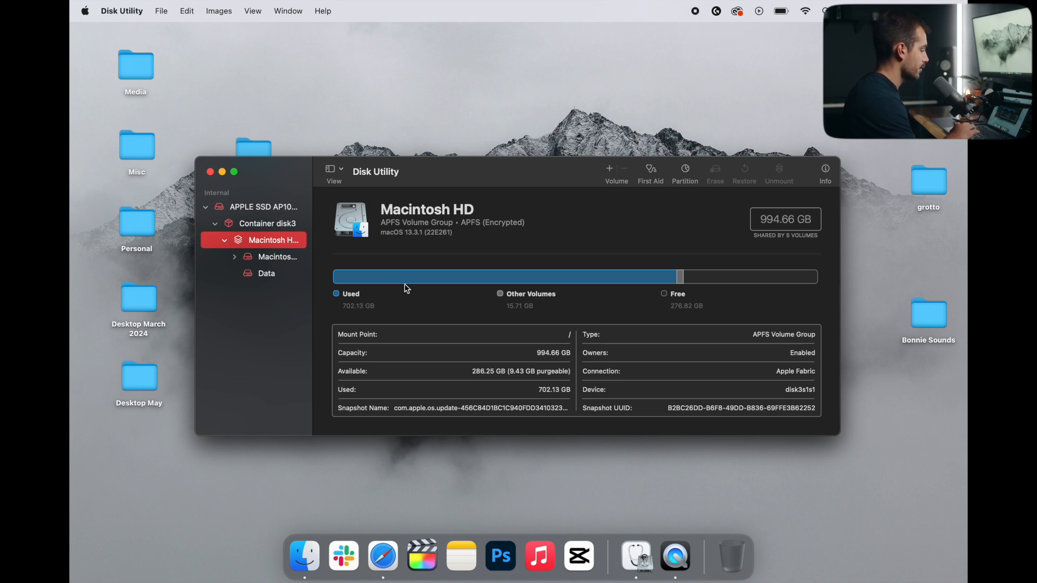
click(649, 170)
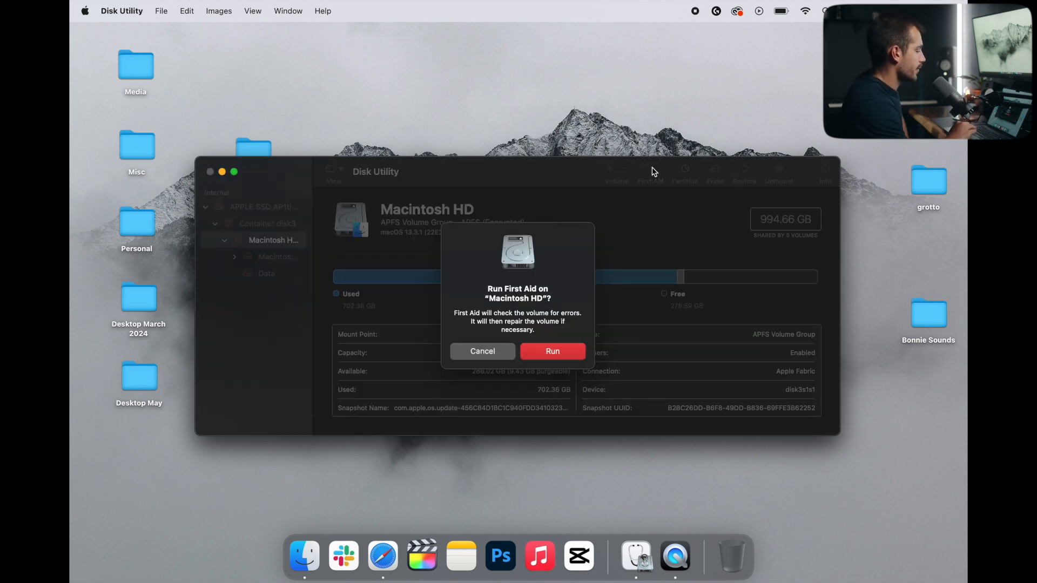